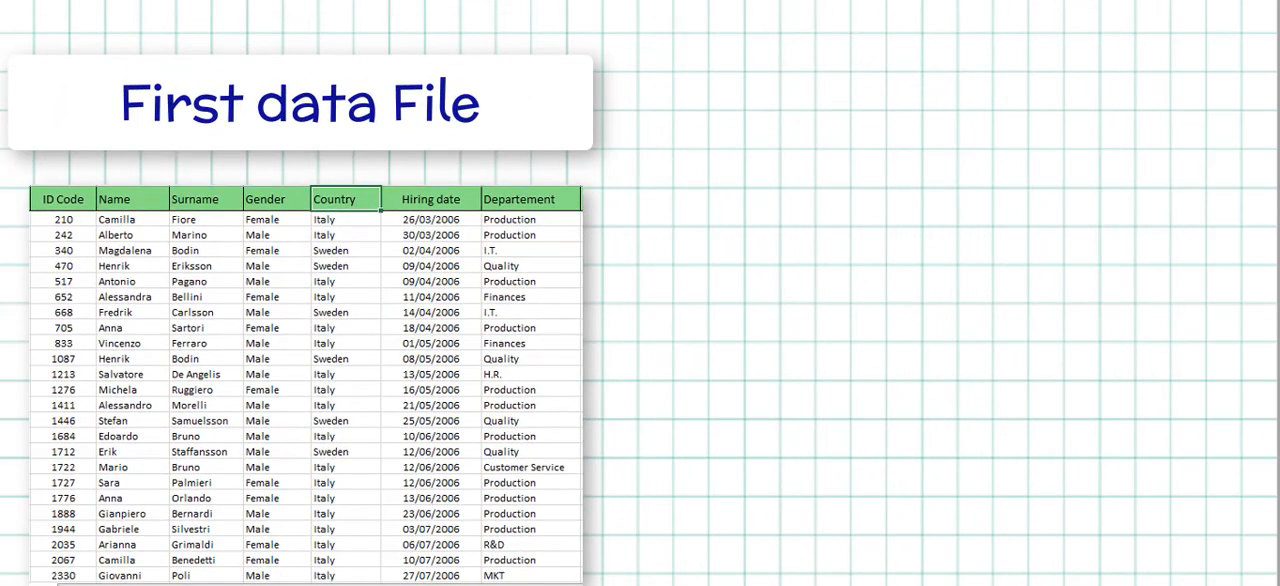
Step: Load the first employee spreadsheet and chart the employee count per Country (Italy, Sweden)
{"action": "left_click", "coordinate": [808, 152]}
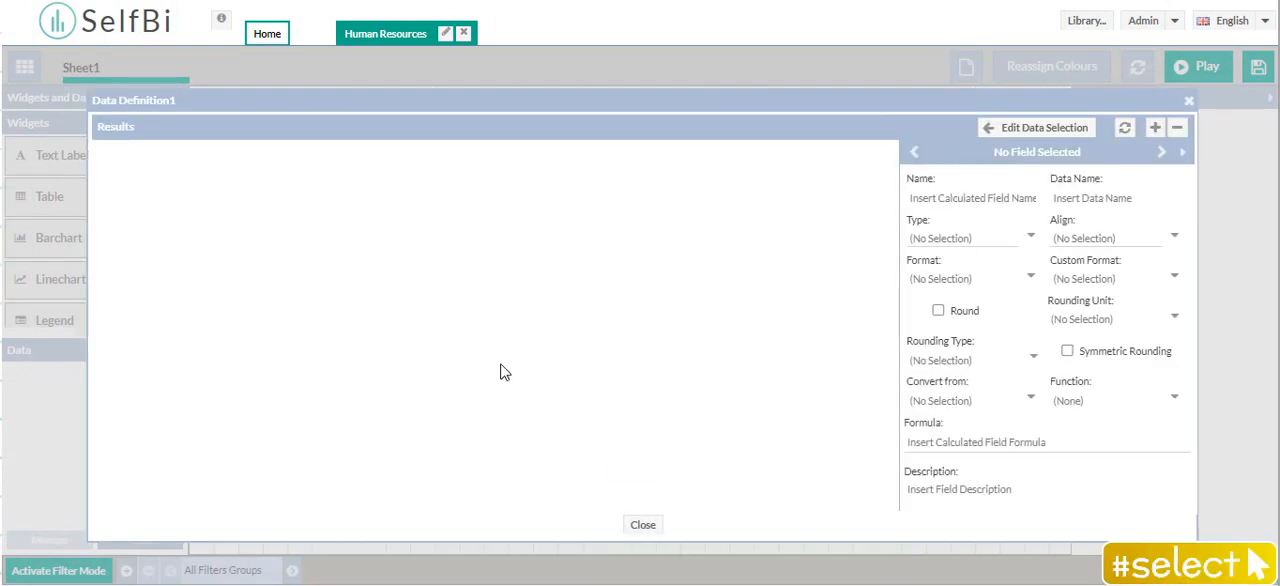
{"action": "left_click", "coordinate": [642, 524]}
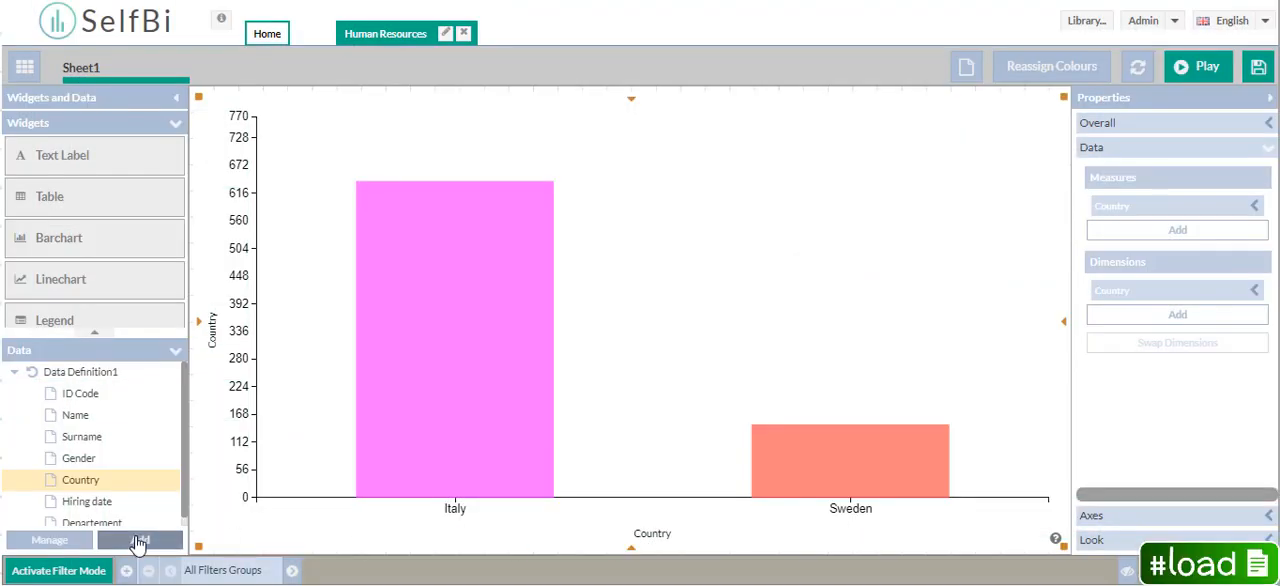
Step: Load the second employee spreadsheet so the Country chart unions all five countries
{"action": "left_click", "coordinate": [140, 540]}
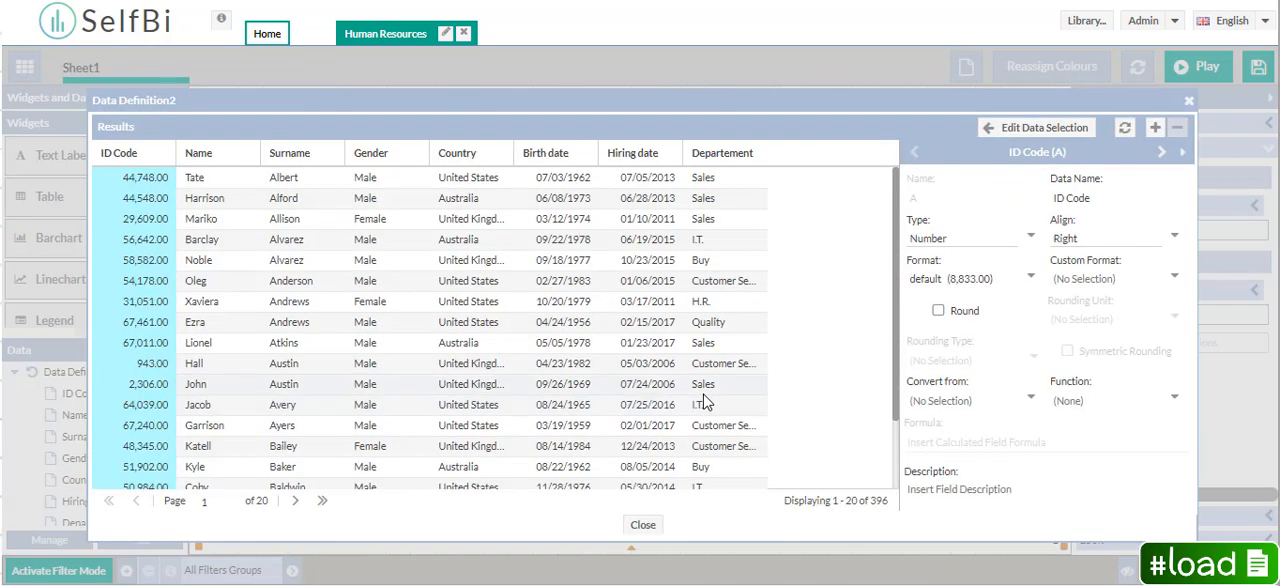
{"action": "left_click", "coordinate": [642, 524]}
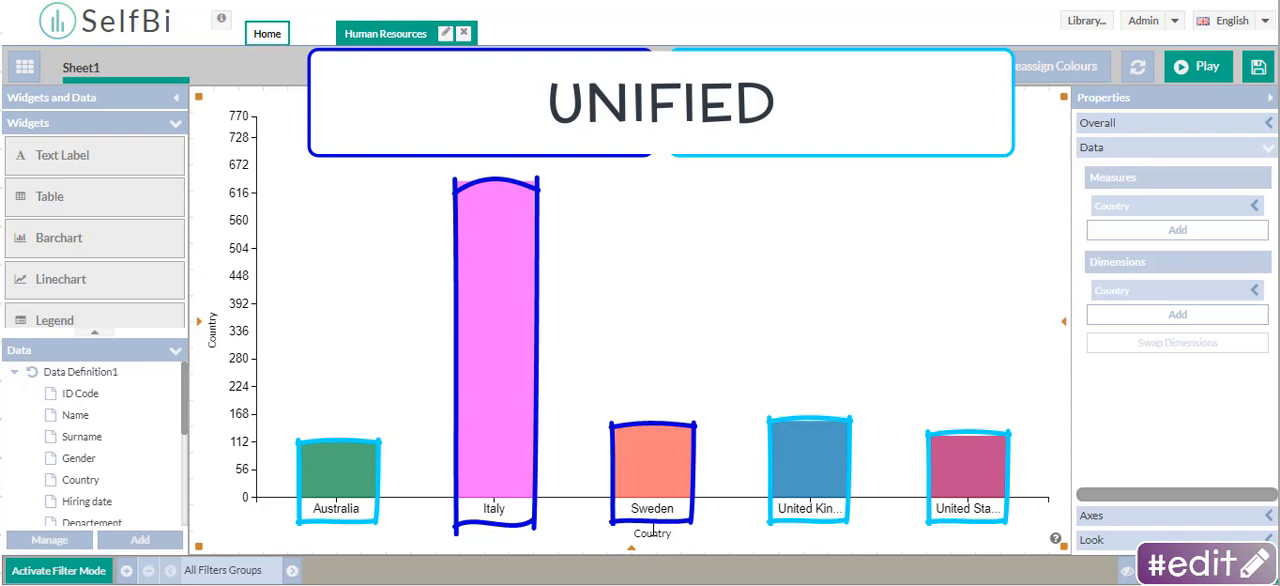
Step: Switch to Sheet2 showing the table with separate Country and Countries columns
{"action": "left_click", "coordinate": [240, 68]}
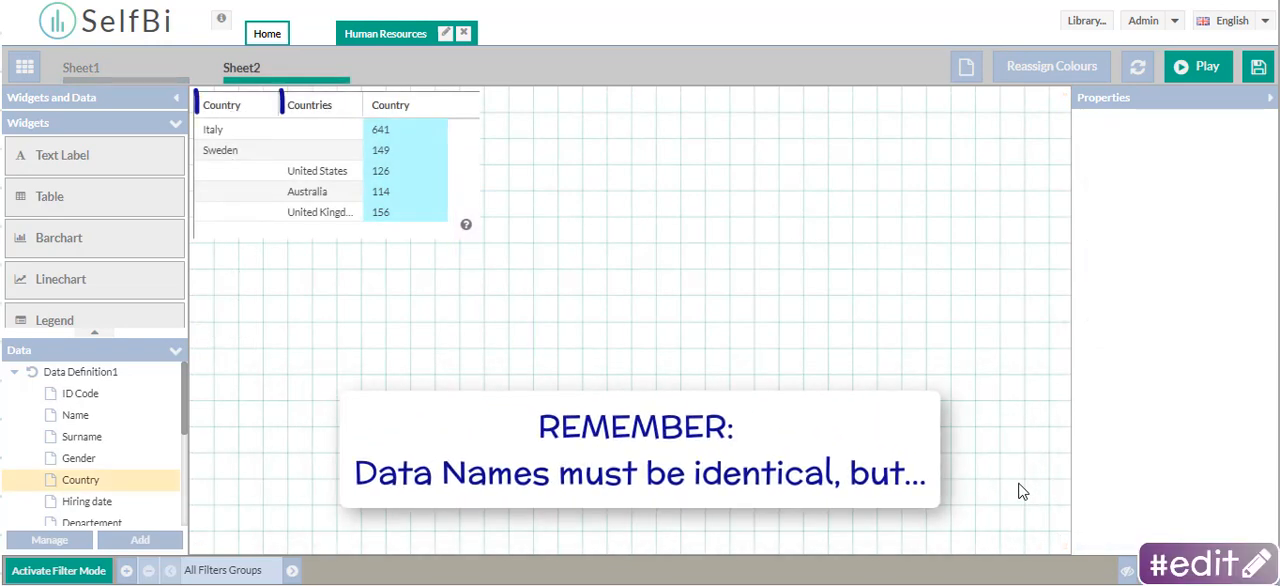
{"action": "left_click", "coordinate": [310, 104]}
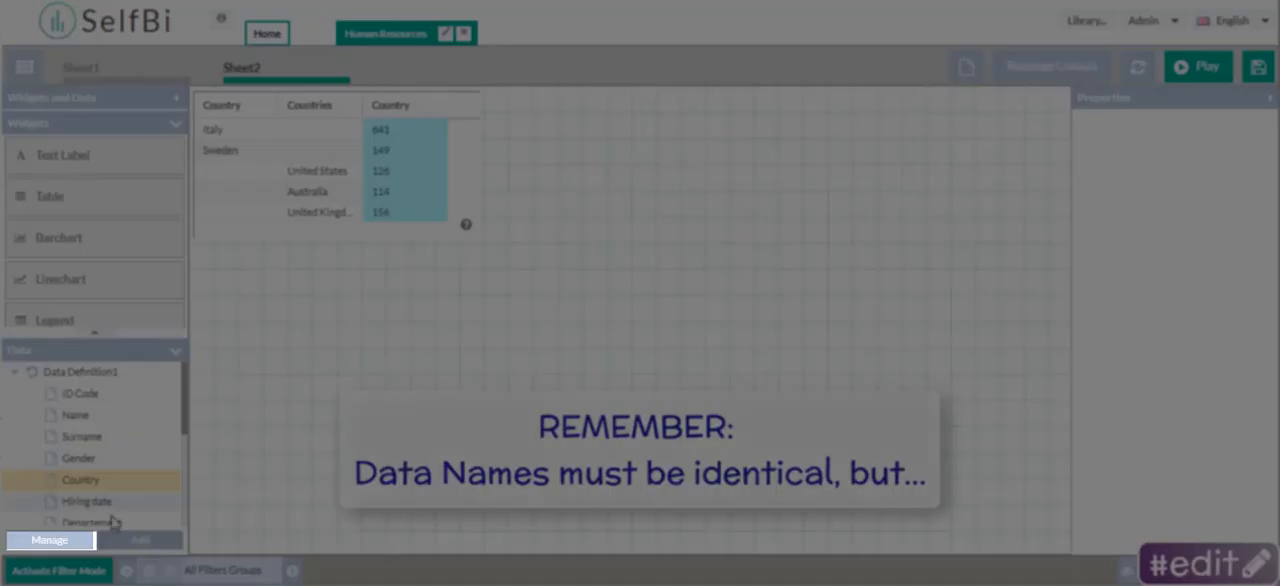
Step: Rename Data Definition2's Countries field to Country and refresh the results
{"action": "left_click", "coordinate": [48, 540]}
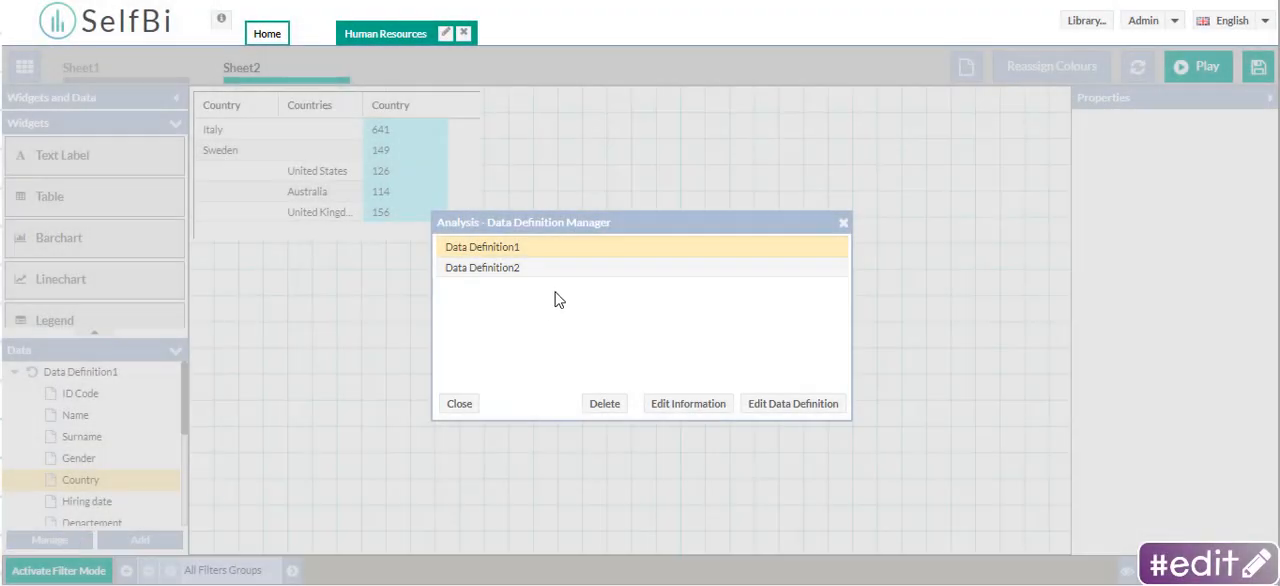
{"action": "left_click", "coordinate": [792, 404]}
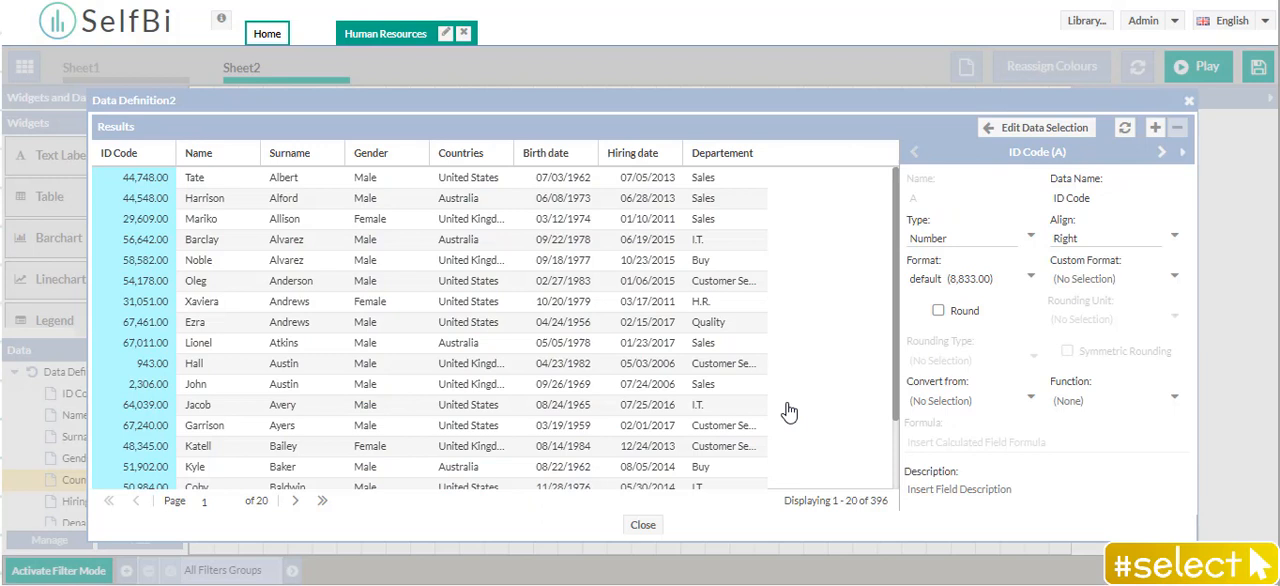
{"action": "left_click", "coordinate": [460, 152]}
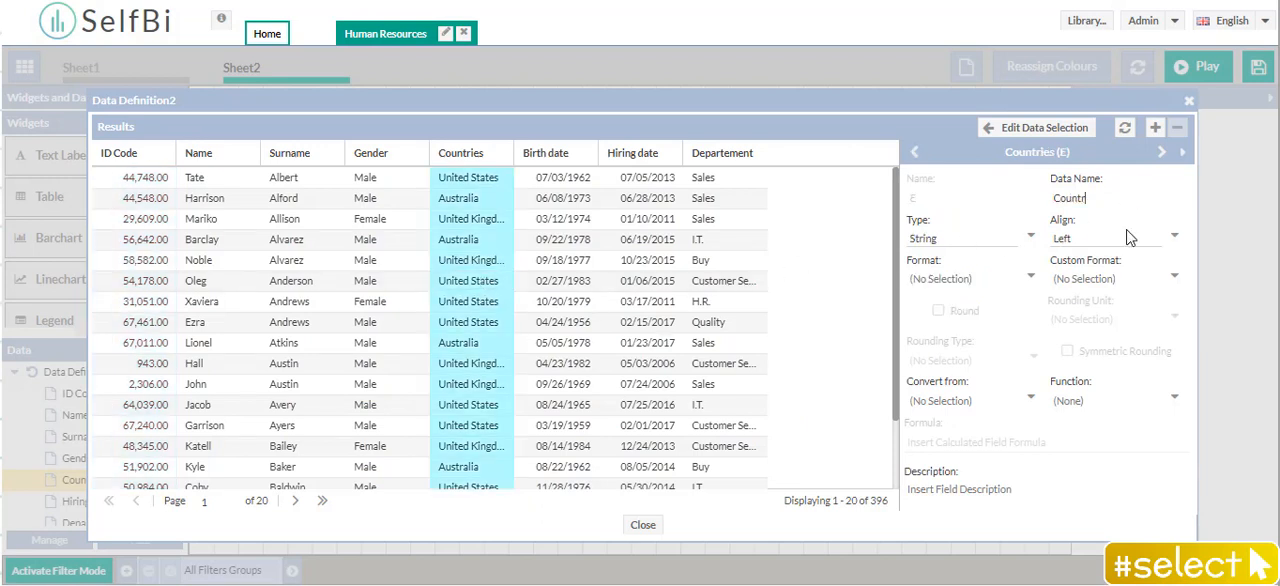
{"action": "left_click", "coordinate": [1124, 128]}
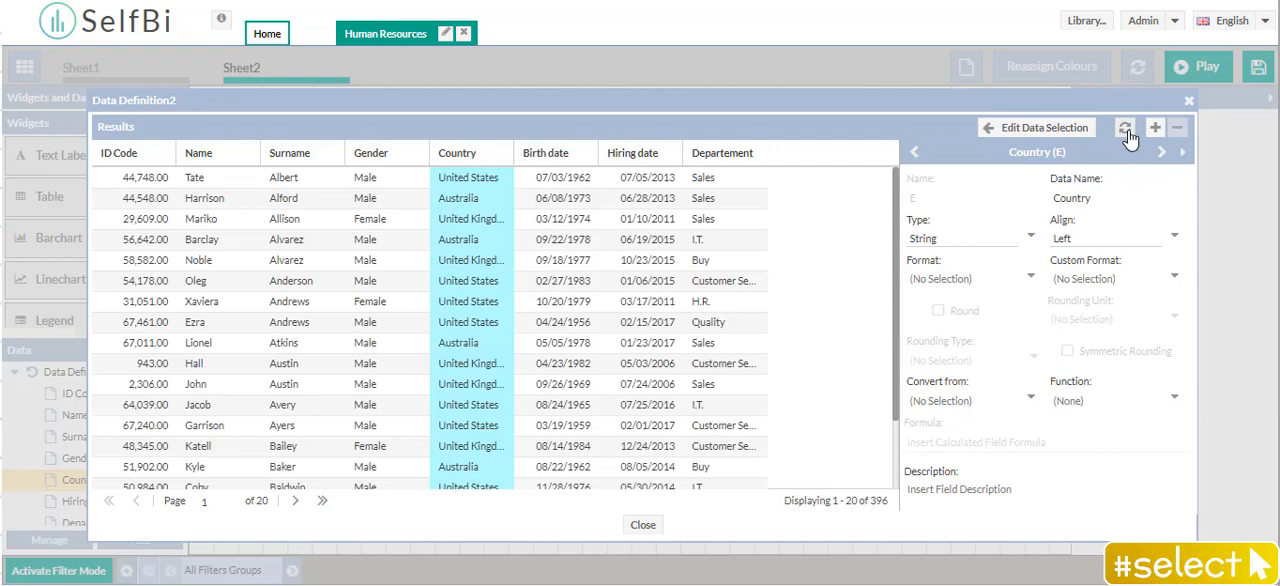
{"action": "left_click", "coordinate": [642, 524]}
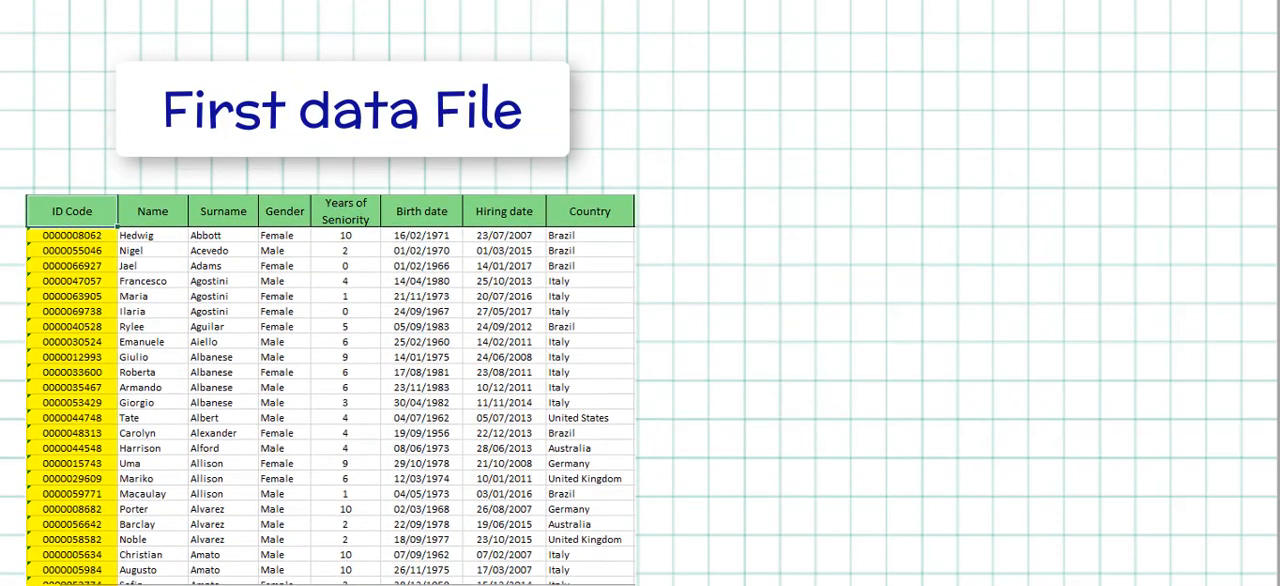
{"action": "left_click", "coordinate": [344, 212]}
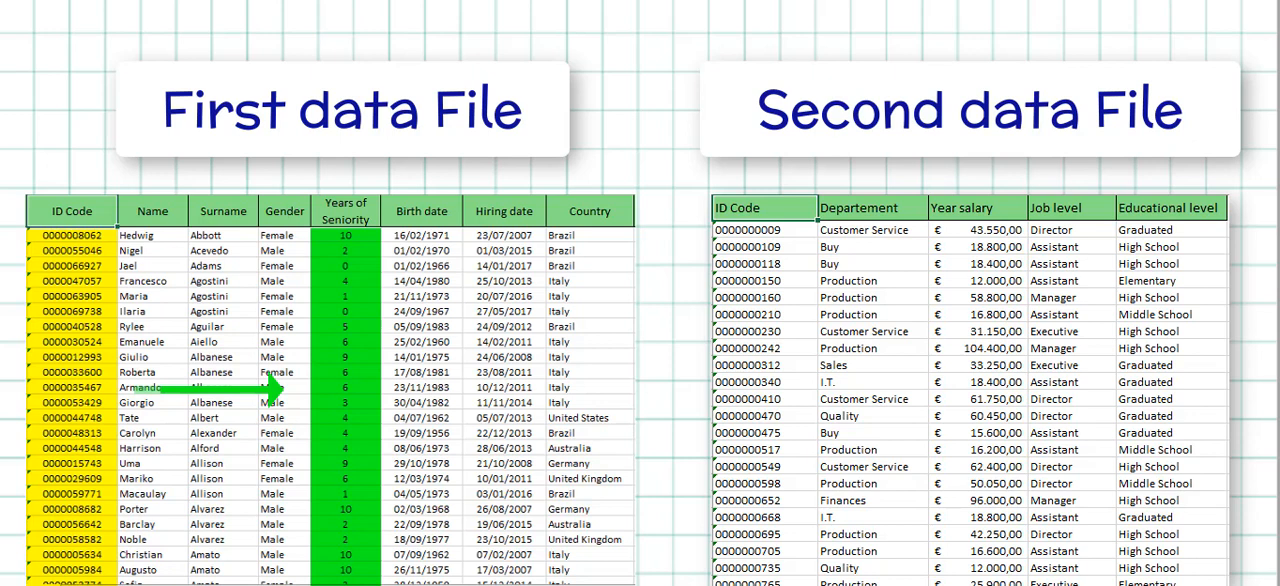
{"action": "left_click", "coordinate": [764, 208]}
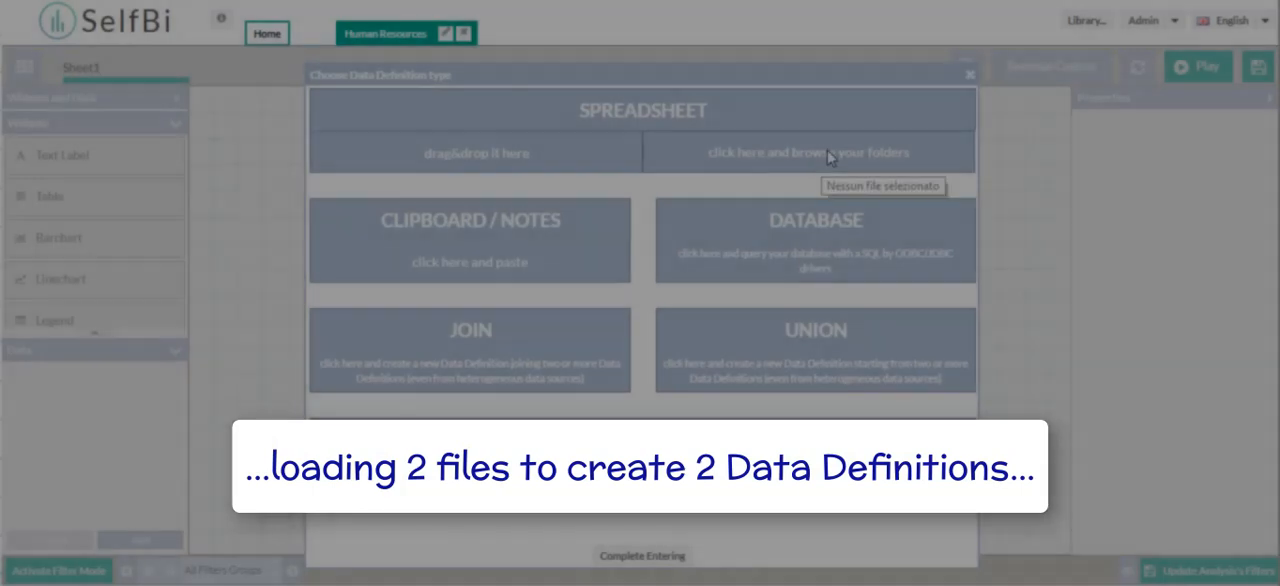
Step: Load 'Employees - Personal data' as the first data definition and start browsing for 'Employees - Job level'
{"action": "left_click", "coordinate": [812, 152]}
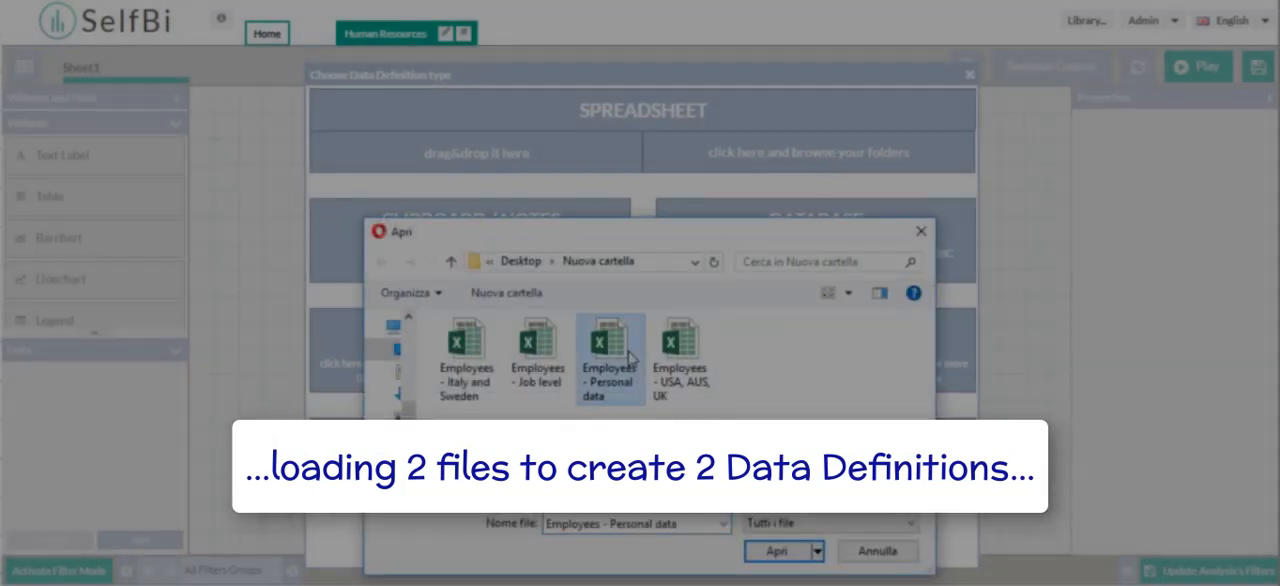
{"action": "left_click", "coordinate": [778, 552]}
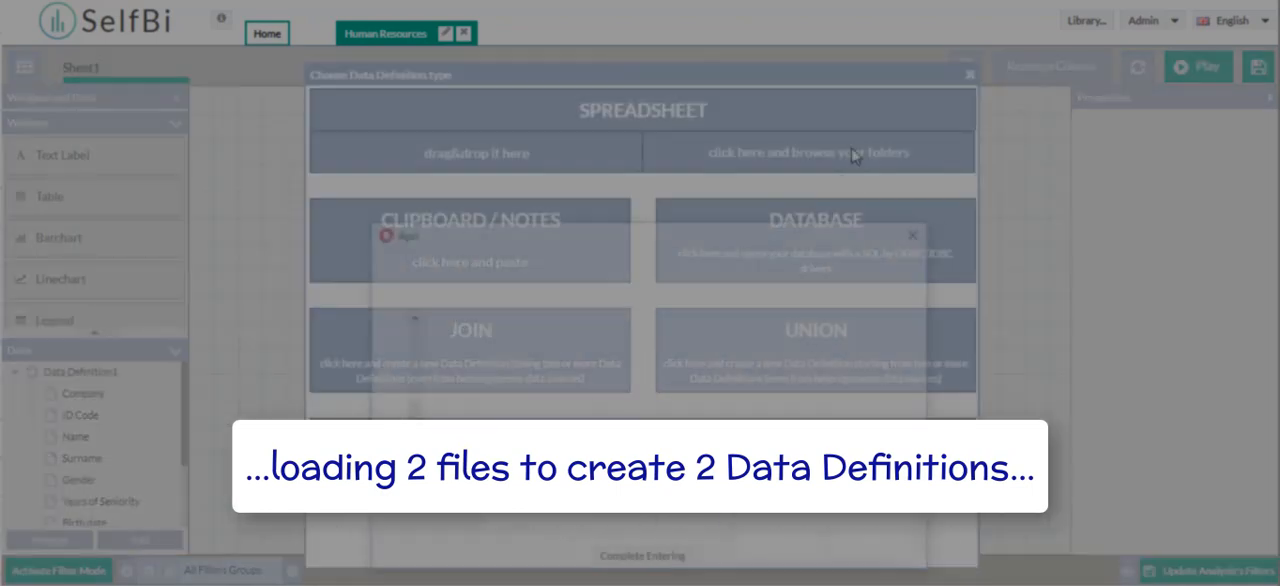
{"action": "left_click", "coordinate": [808, 152]}
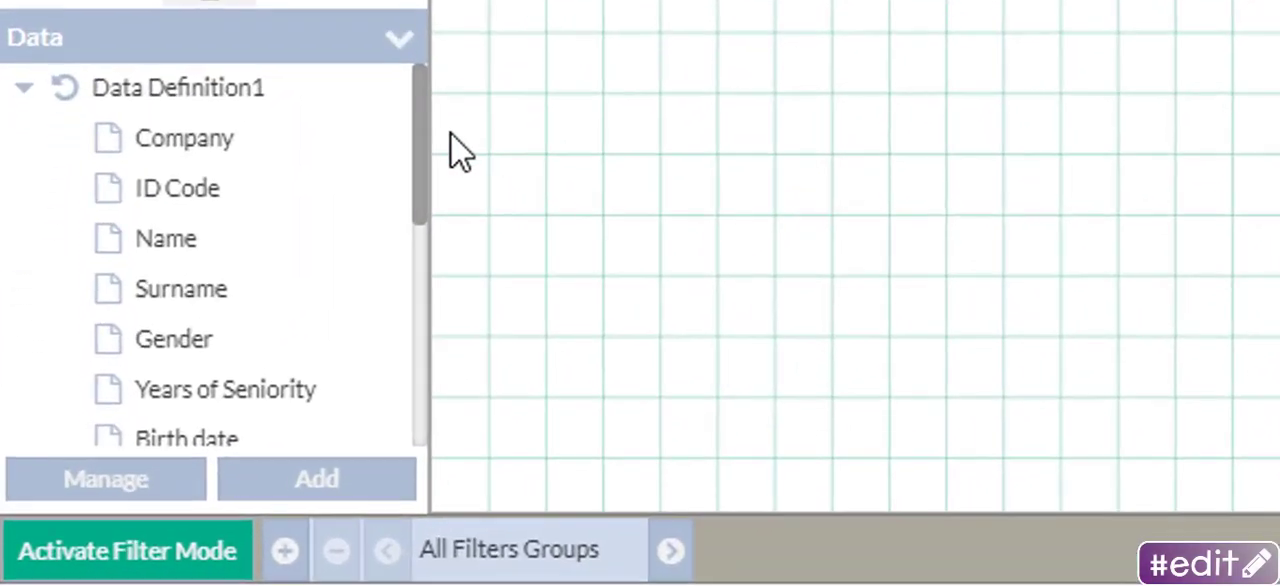
{"action": "mouse_move", "coordinate": [430, 156]}
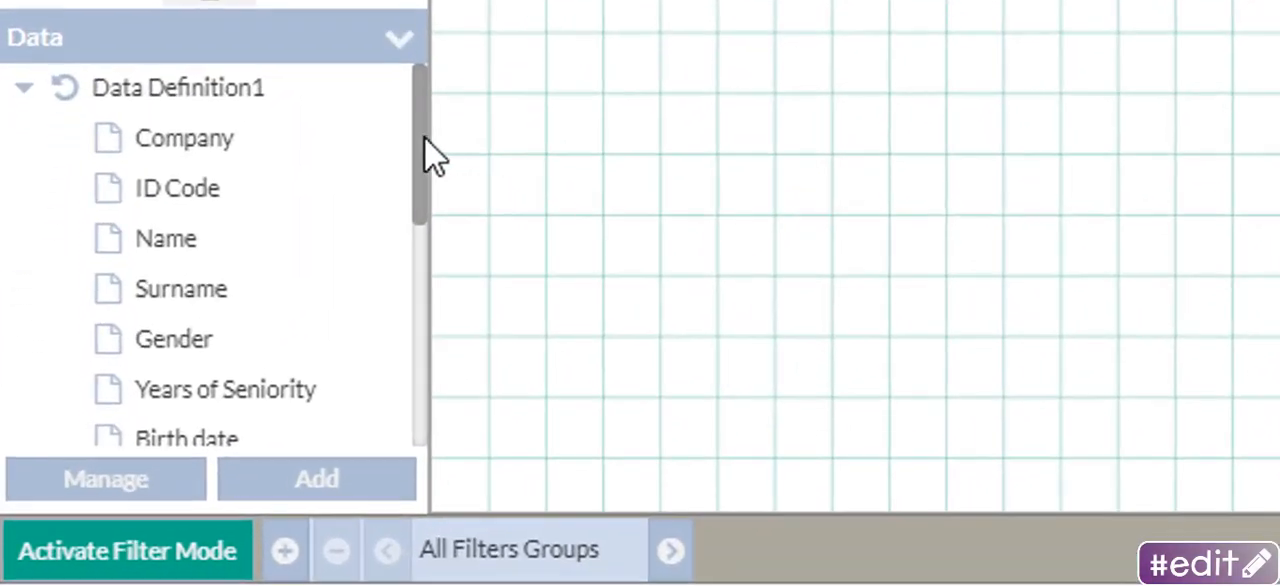
{"action": "left_click", "coordinate": [176, 188]}
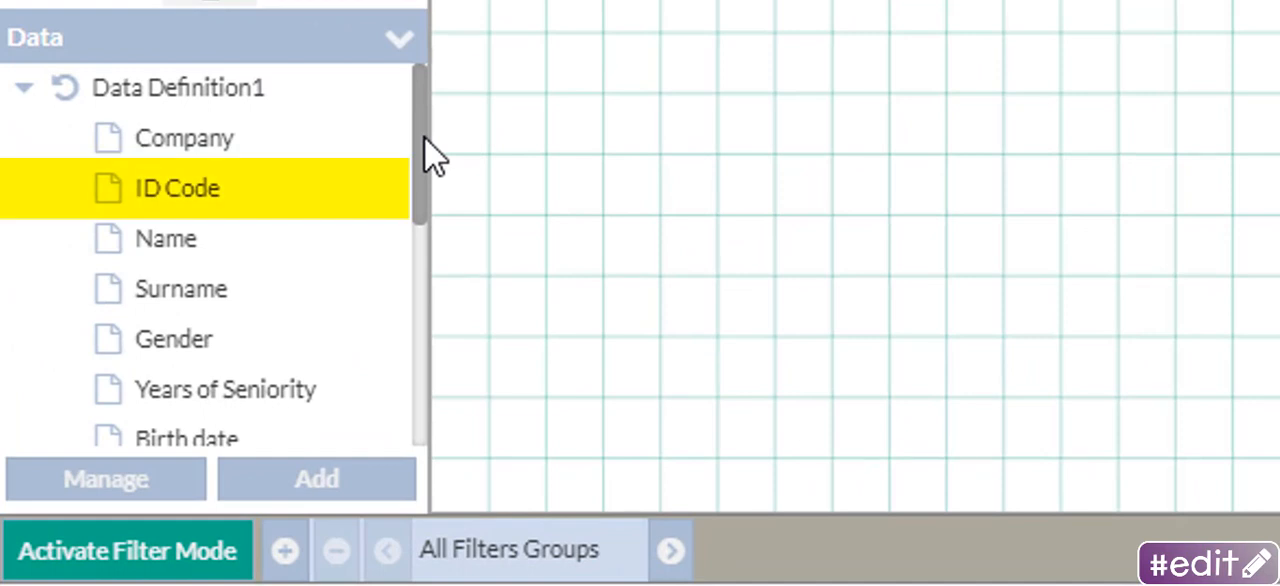
{"action": "left_click", "coordinate": [226, 388]}
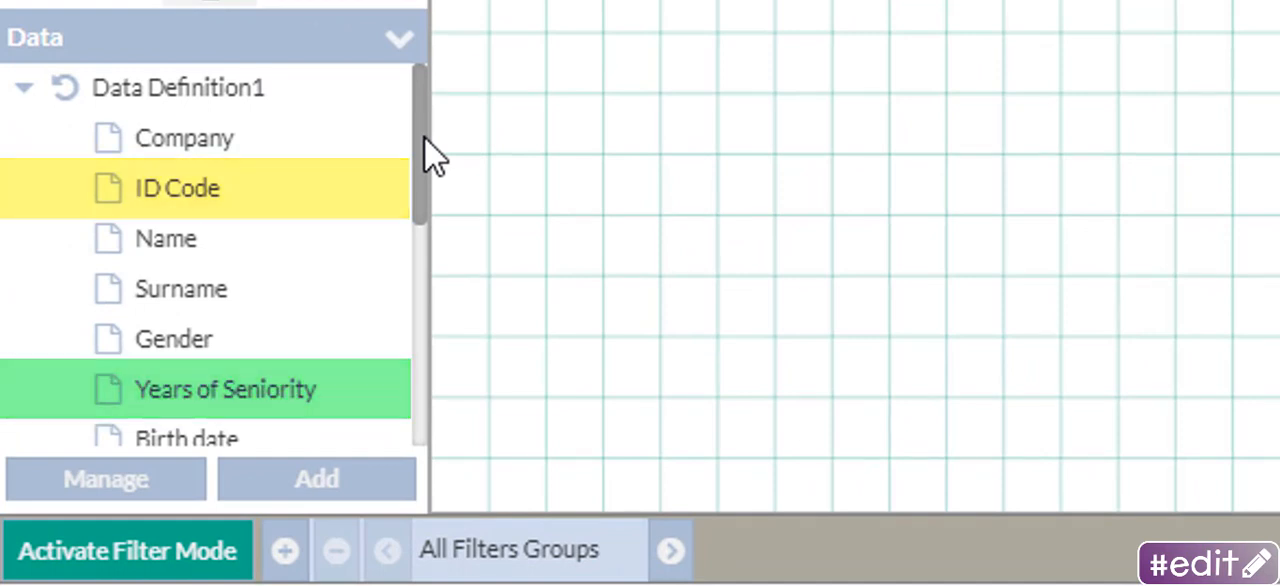
{"action": "scroll", "scroll_direction": "down", "scroll_amount": 3}
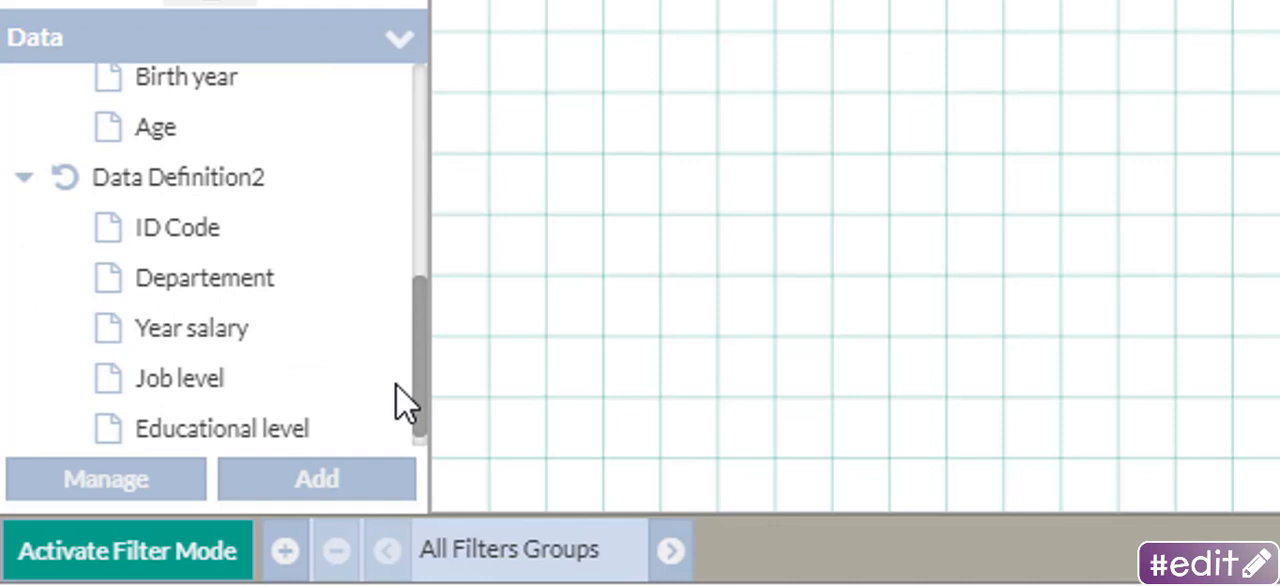
{"action": "scroll", "scroll_direction": "down", "scroll_amount": 3}
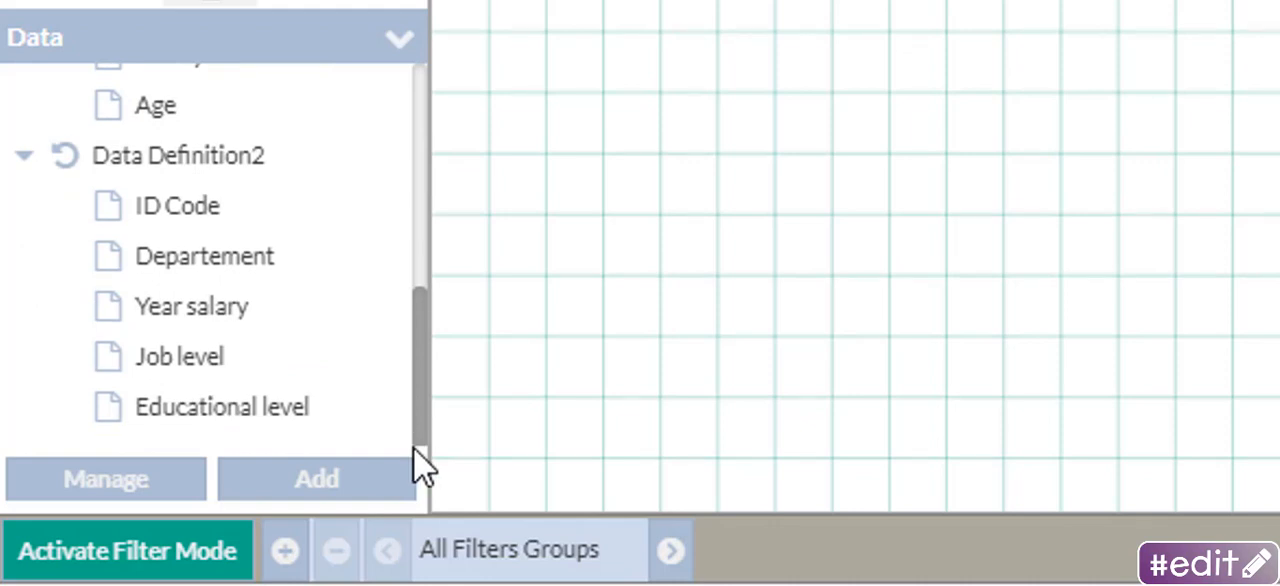
{"action": "left_click", "coordinate": [178, 206]}
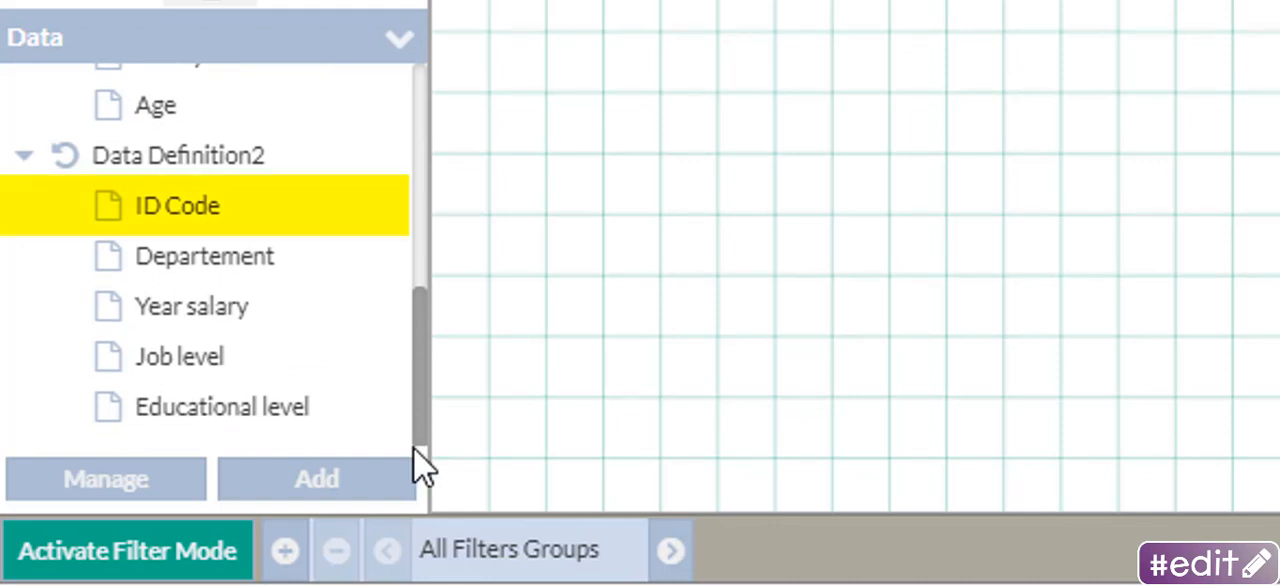
{"action": "left_click", "coordinate": [190, 306]}
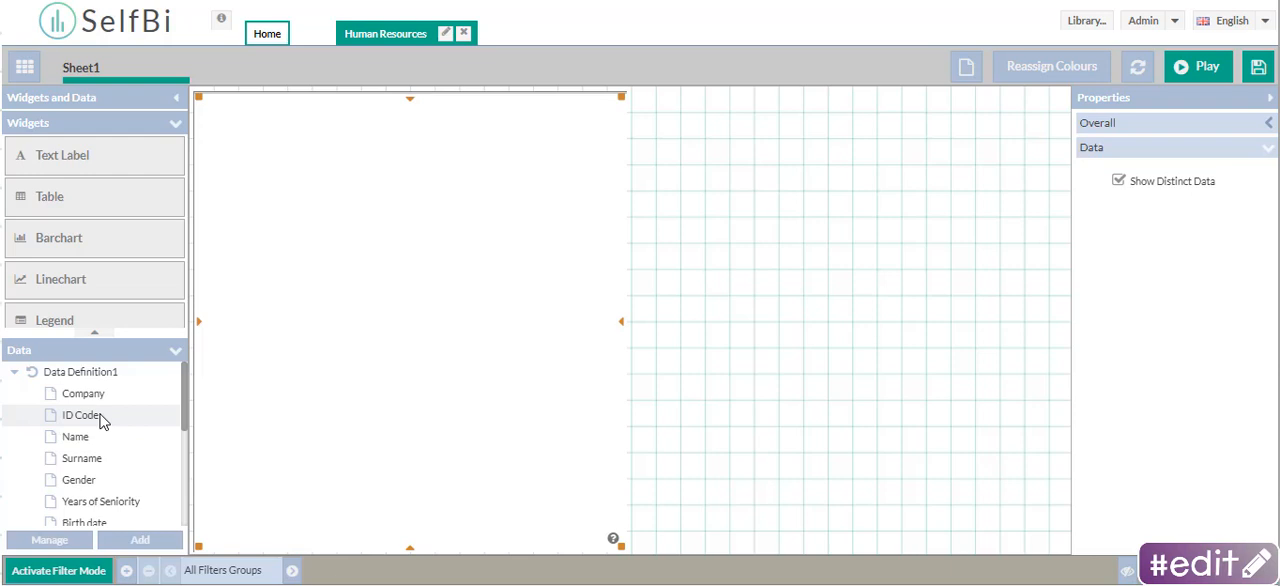
Step: Add ID Code to the table with function None and Integer format
{"action": "double_click", "coordinate": [80, 414]}
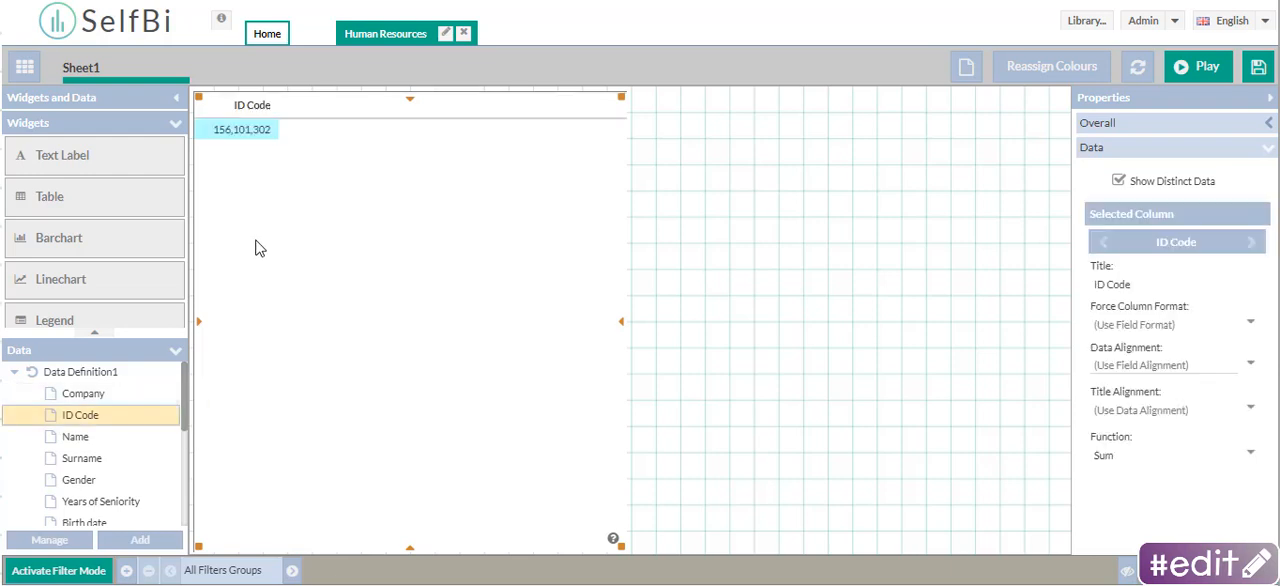
{"action": "mouse_move", "coordinate": [1192, 454]}
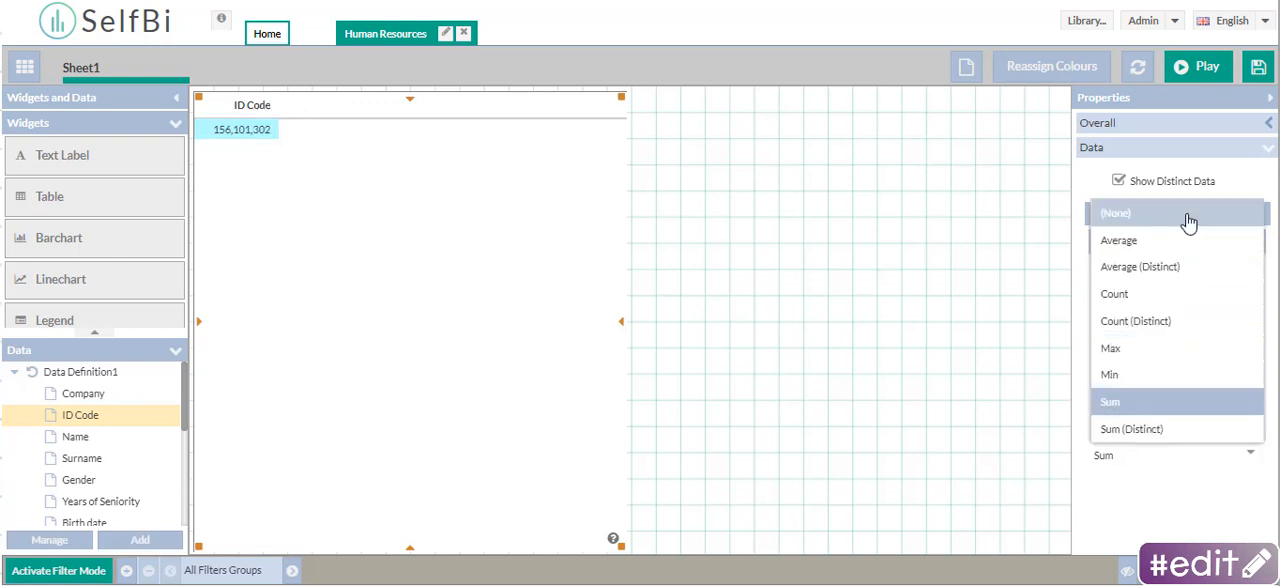
{"action": "left_click", "coordinate": [1116, 212]}
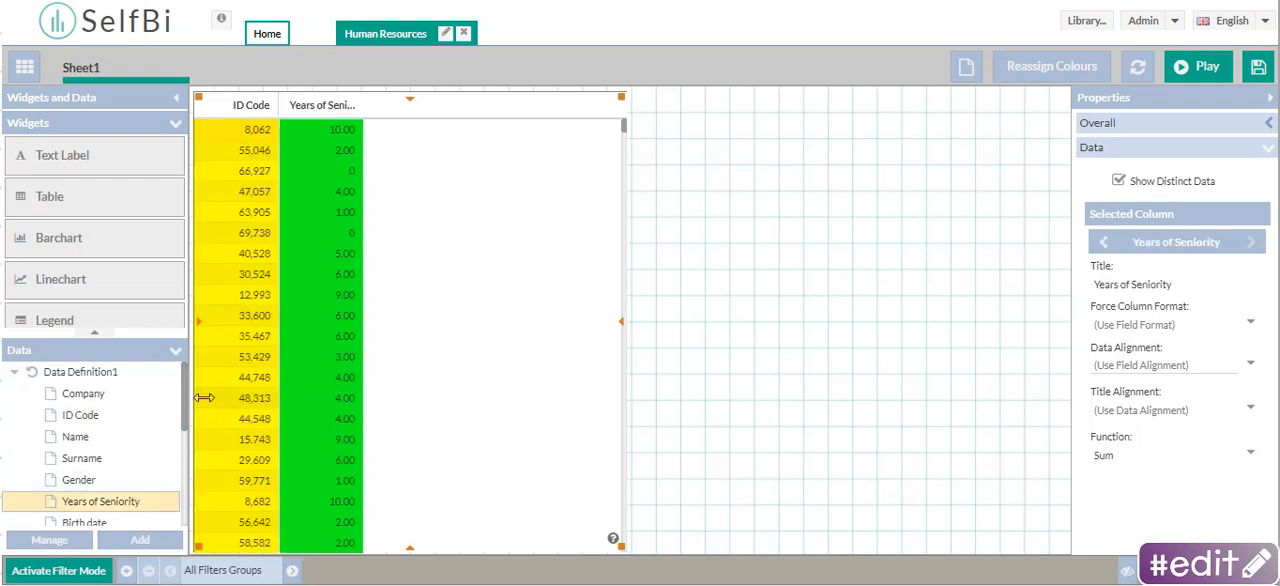
{"action": "scroll", "scroll_direction": "down", "scroll_amount": 3}
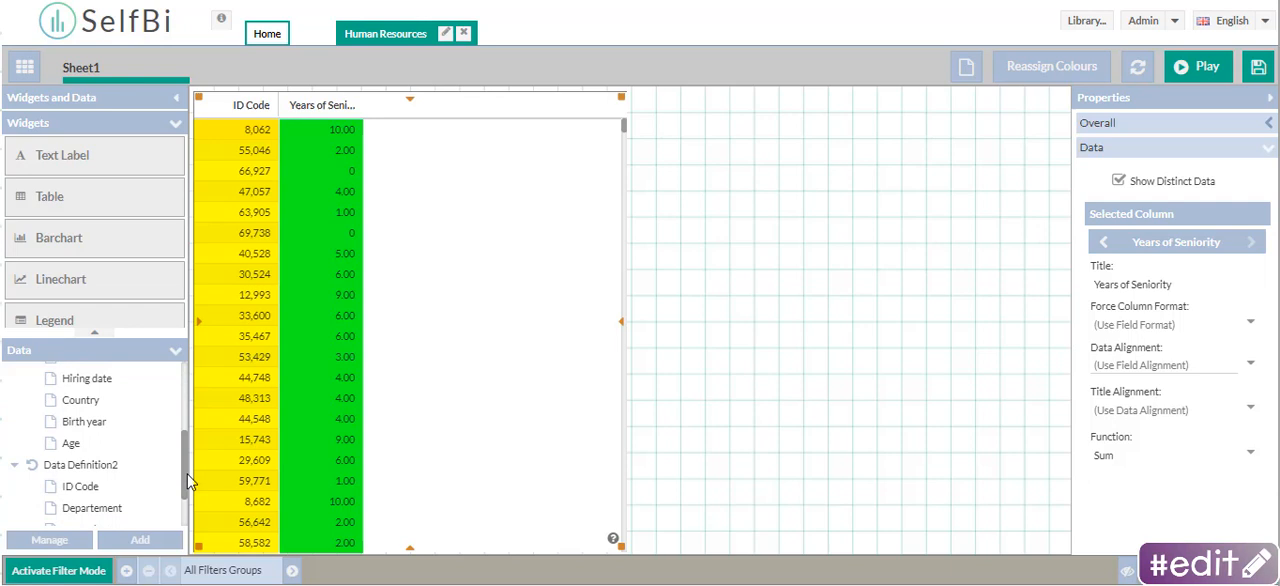
{"action": "scroll", "scroll_direction": "down", "scroll_amount": 3}
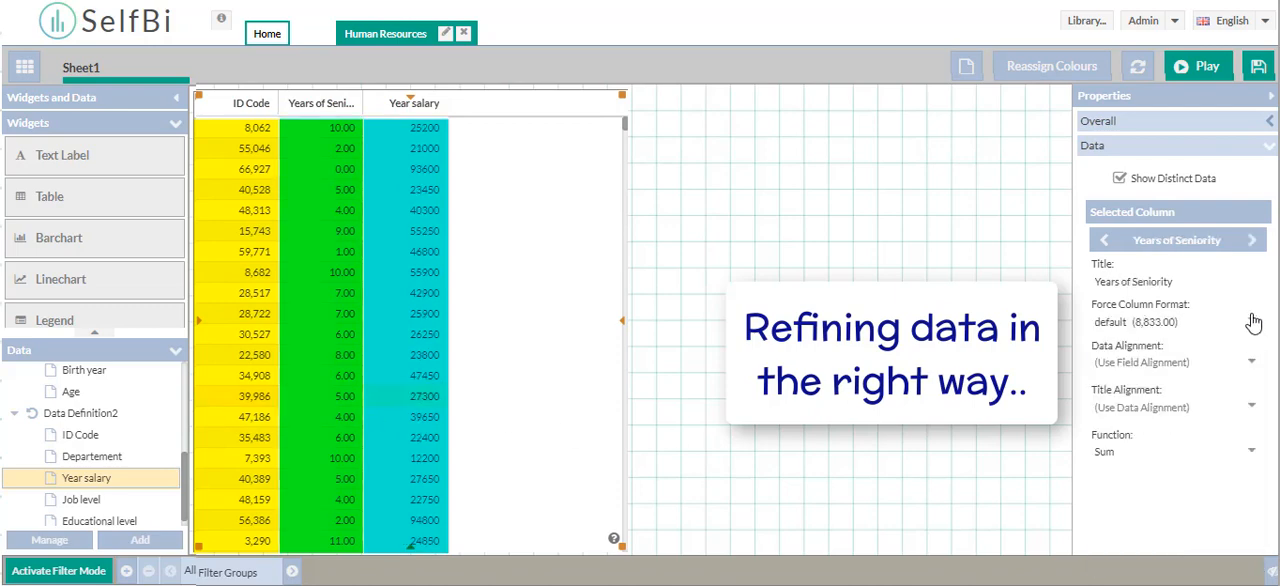
{"action": "left_click", "coordinate": [1104, 240]}
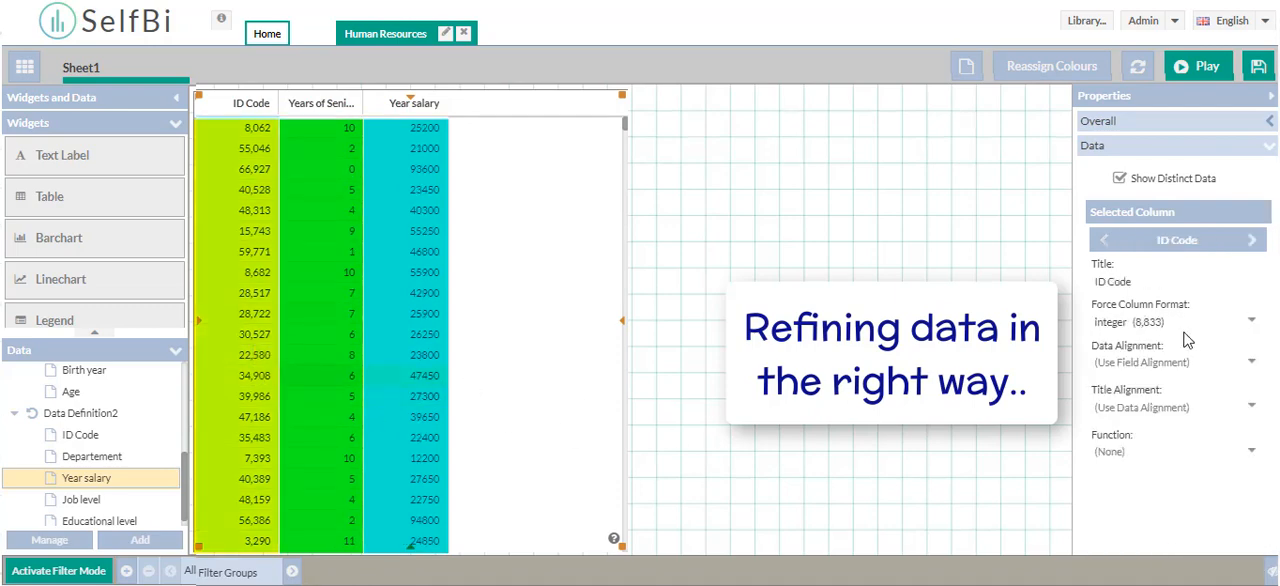